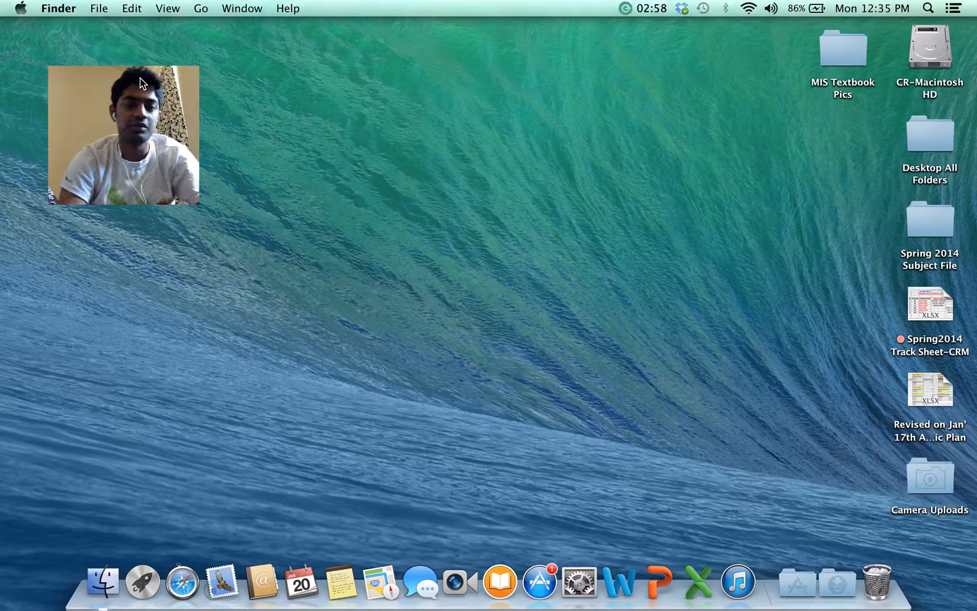
mouse_move(321, 131)
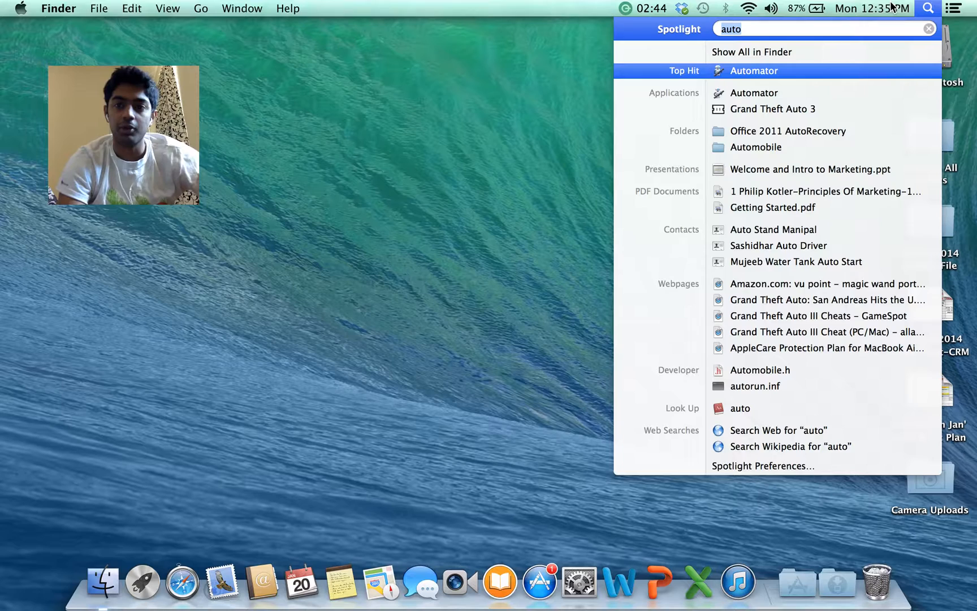
- Launch Automator and create a new document of type Workflow
click(754, 70)
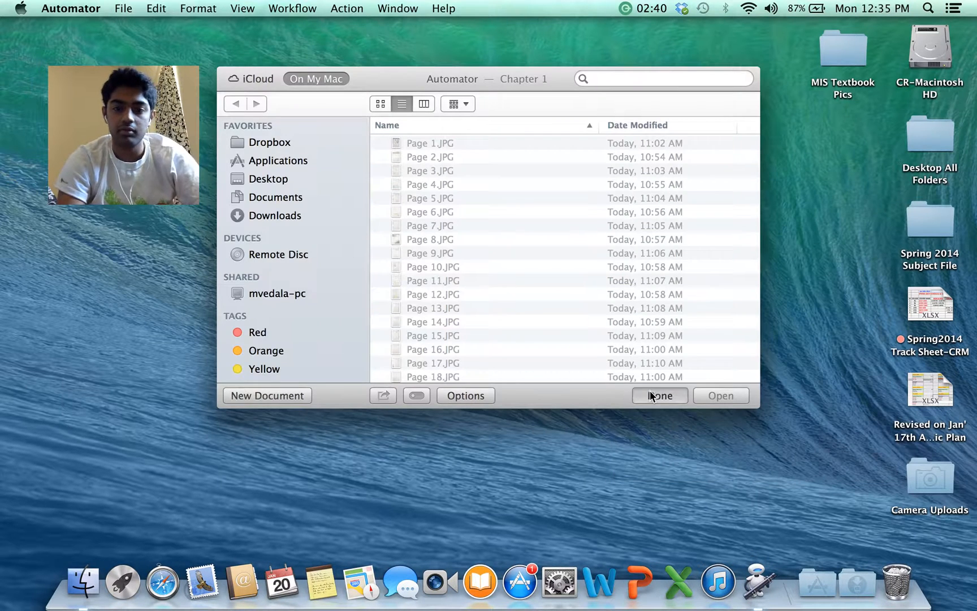
click(124, 8)
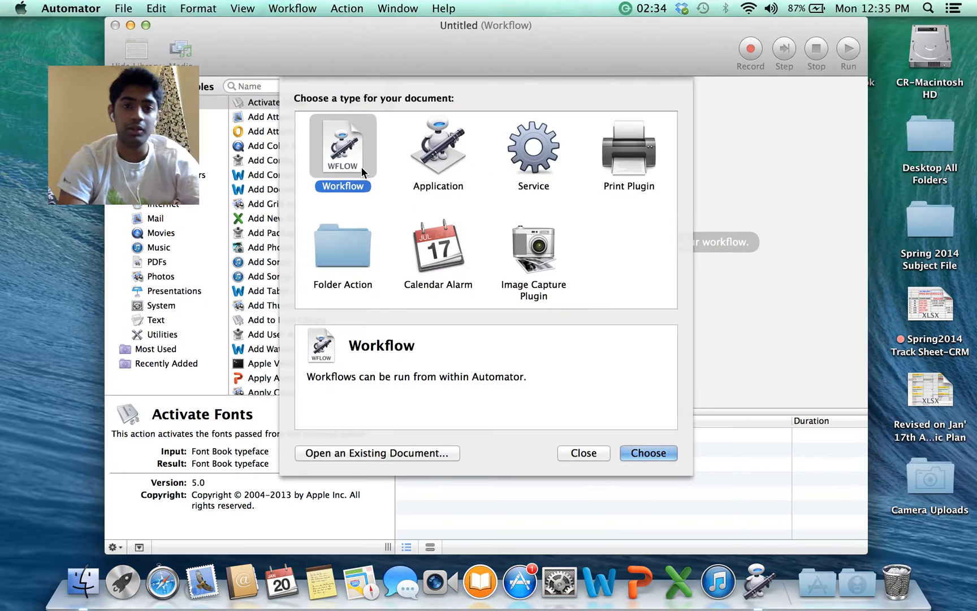
click(648, 452)
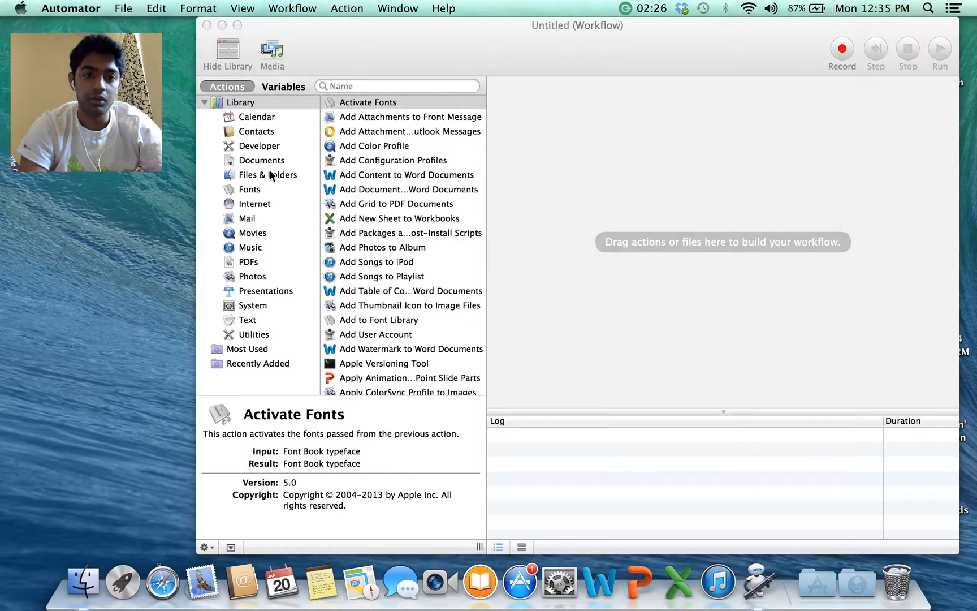
- Add Get Specified Finder Items from Files & Folders, then show the PDF actions library
click(267, 174)
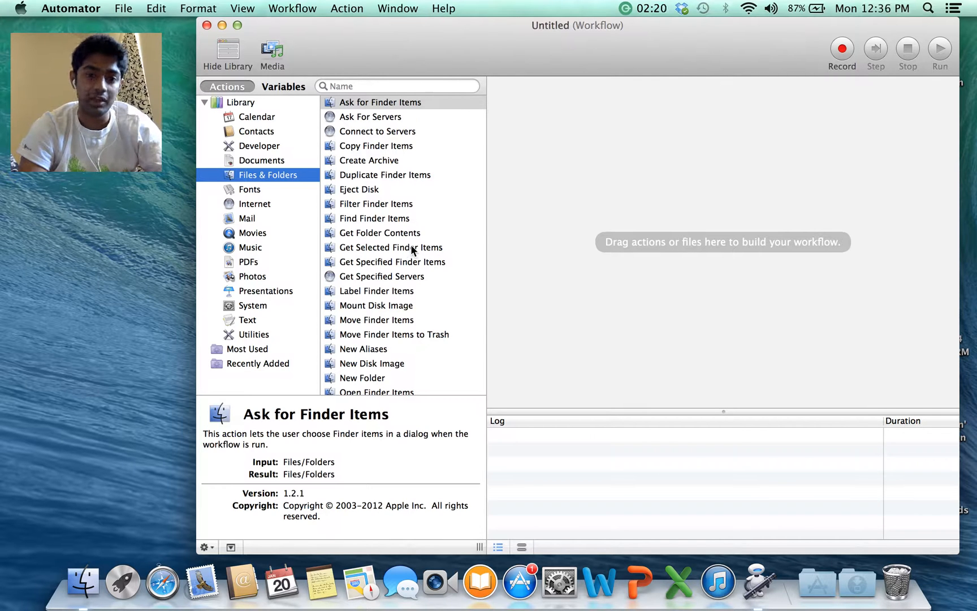
drag(392, 262, 504, 268)
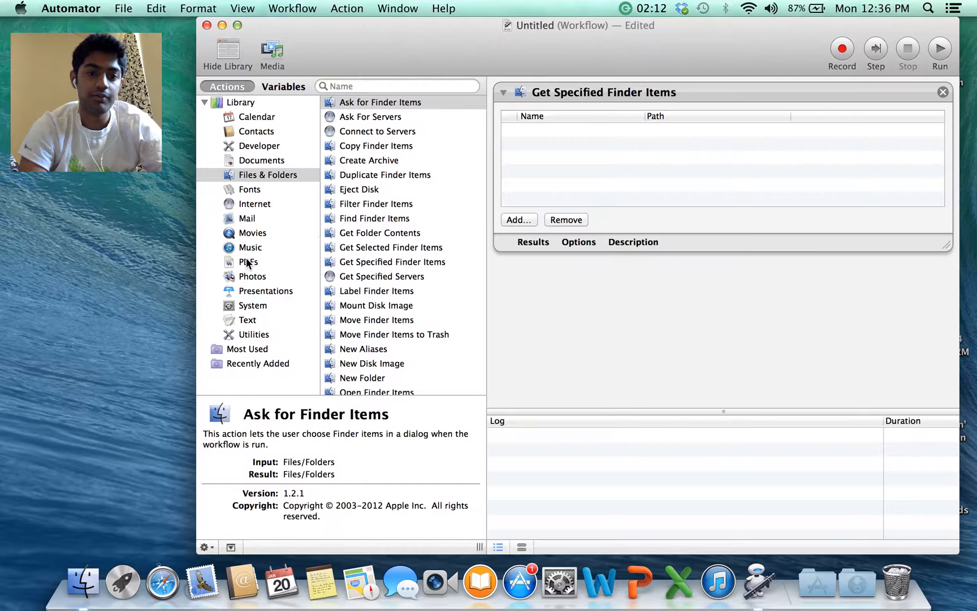
click(248, 261)
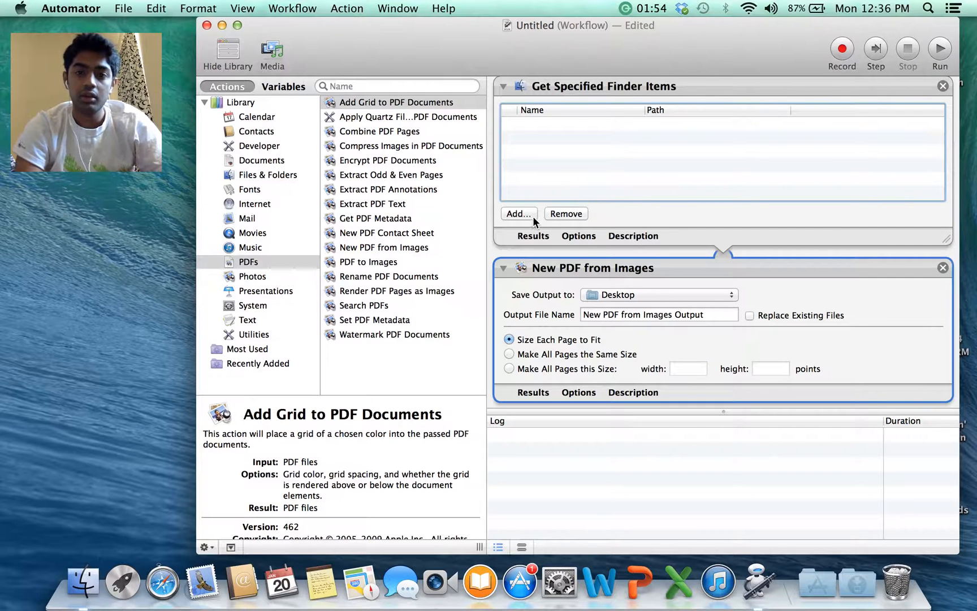
mouse_move(603, 105)
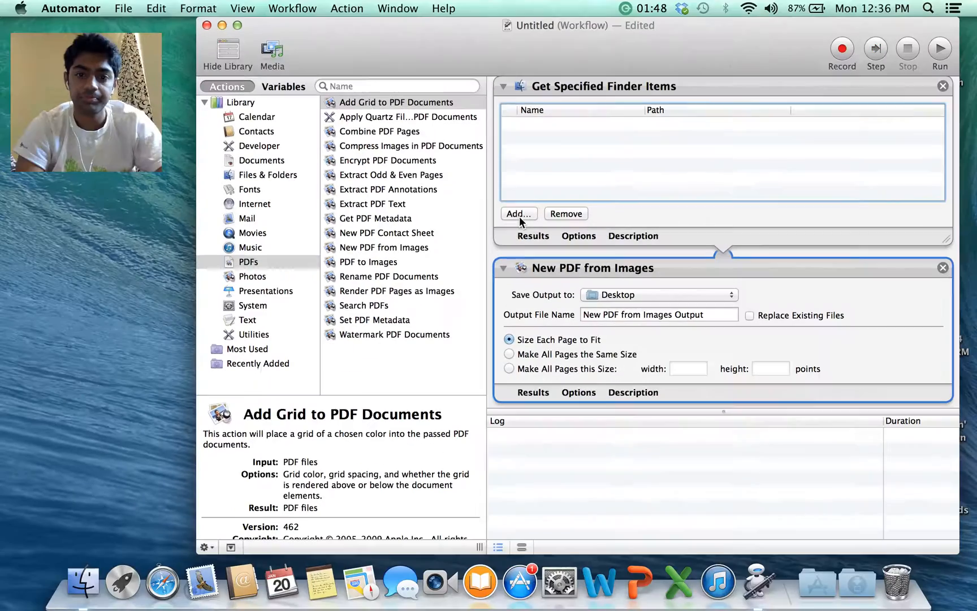
- Add files from the Chapter 1 folder inside MIS Textbook Pics to Get Specified Finder Items
click(518, 212)
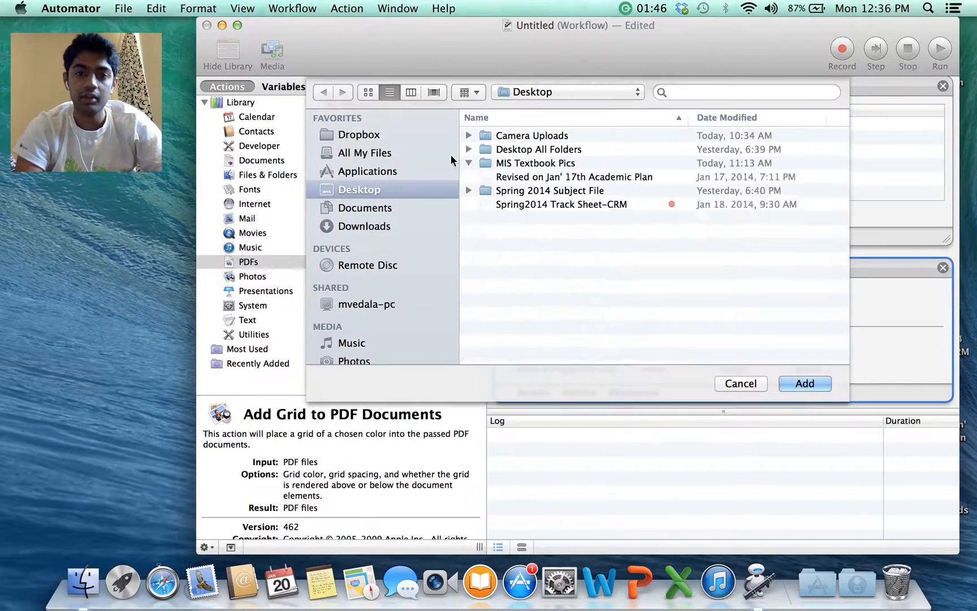
click(469, 163)
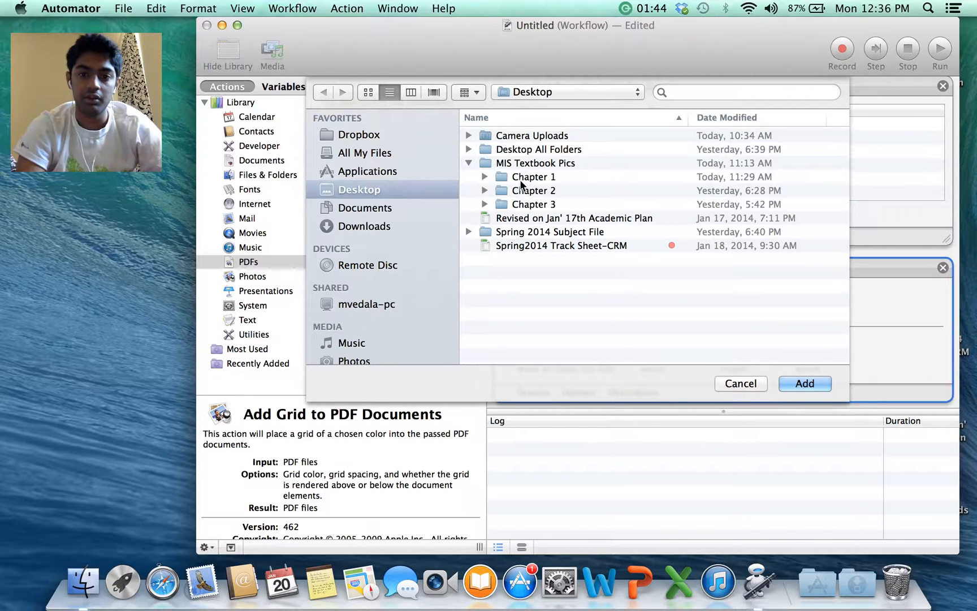
click(533, 176)
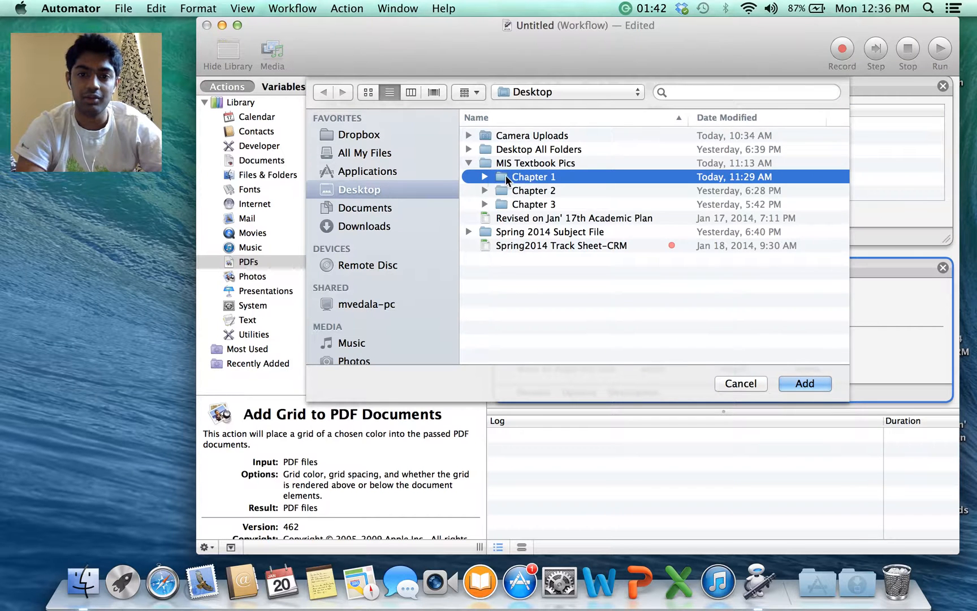
double_click(534, 176)
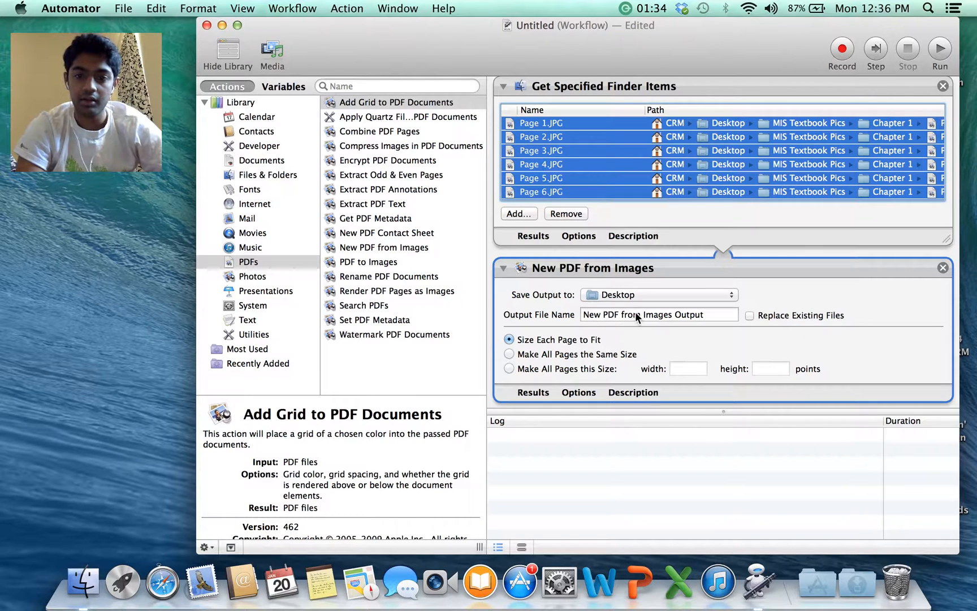
- Replace the default output file name with 'MIS TextBook Chapter 1'
click(658, 315)
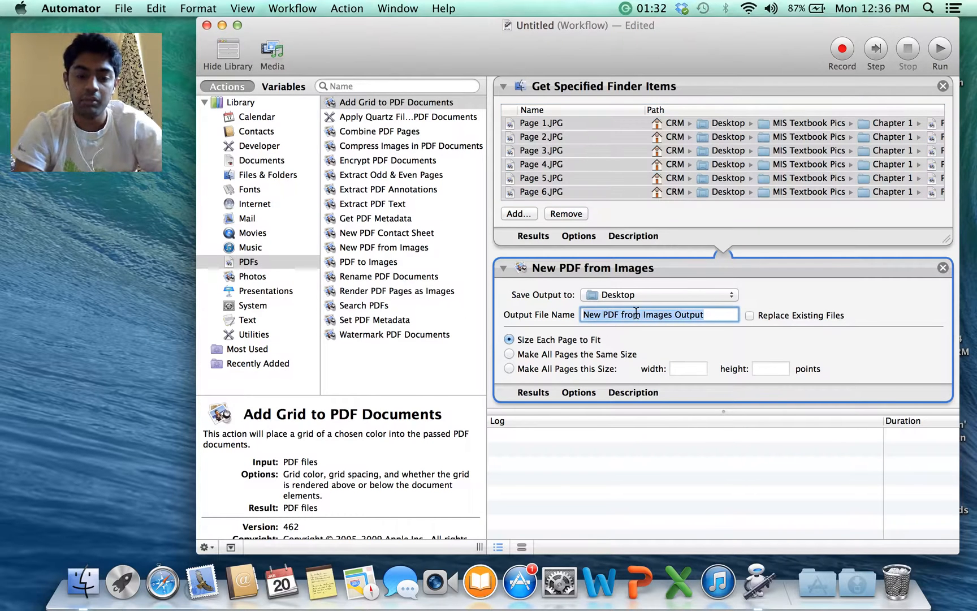
text(MIS Te)
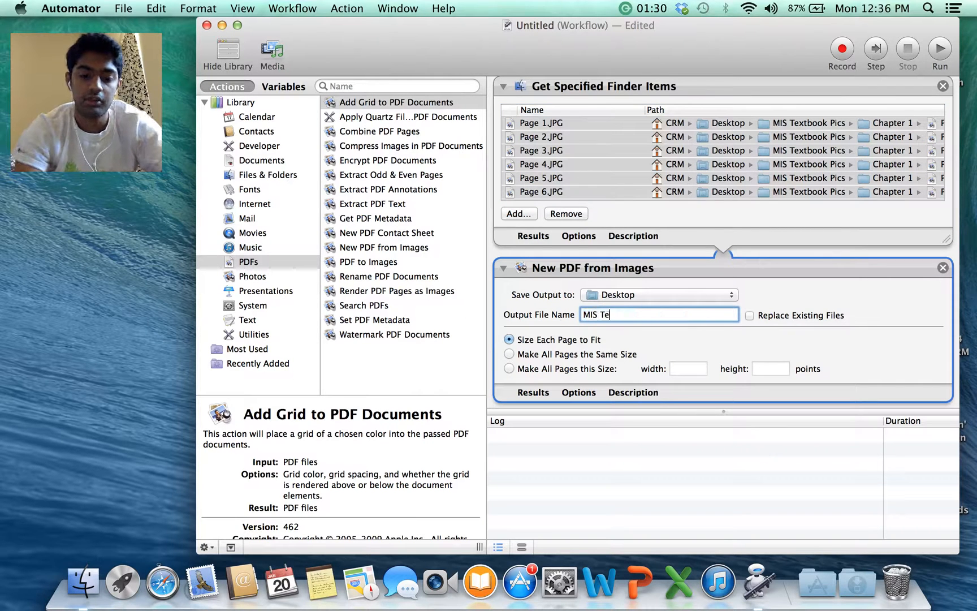
text(xtBook)
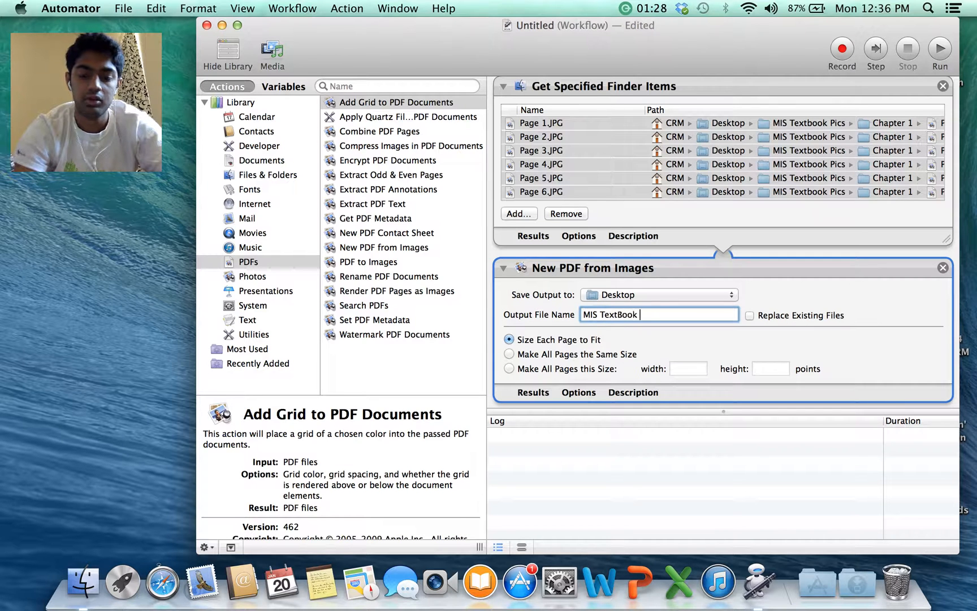
text(Chape)
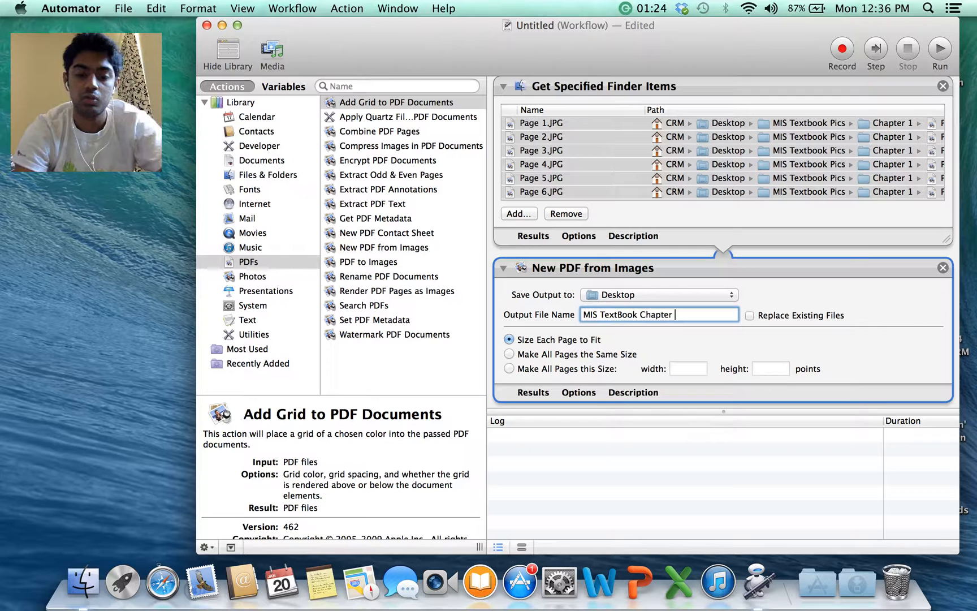
text(1)
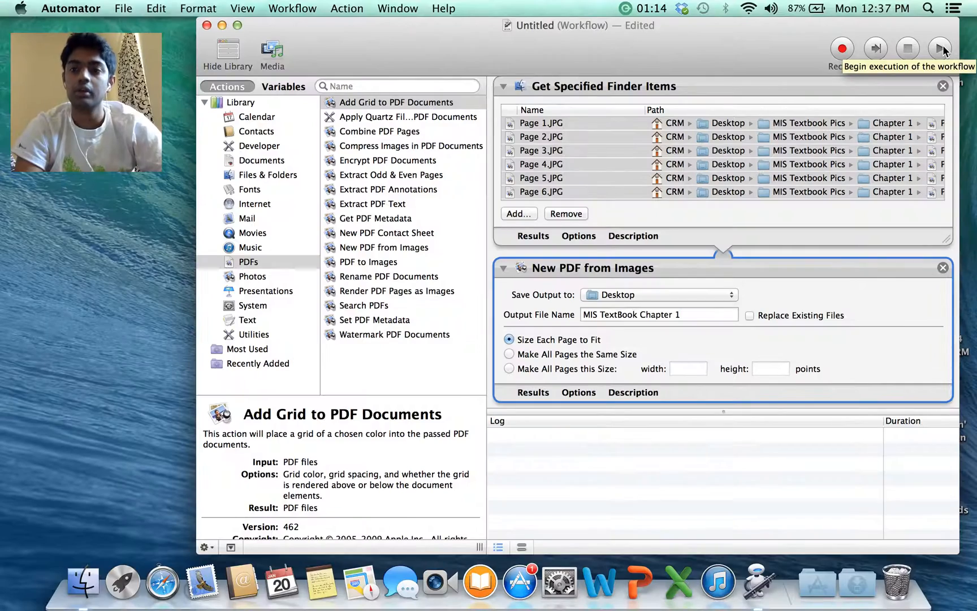
- Run the workflow to generate MIS TextBook Chapter 1.pdf and open it in Preview
click(940, 47)
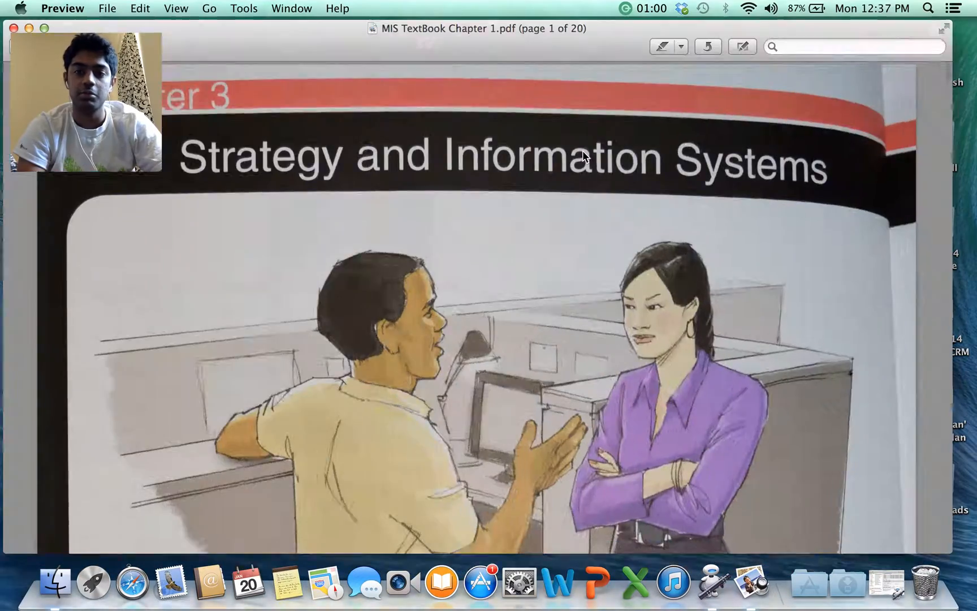
- Scroll through the PDF pages, then quit Preview from its app menu
scroll(down, 3)
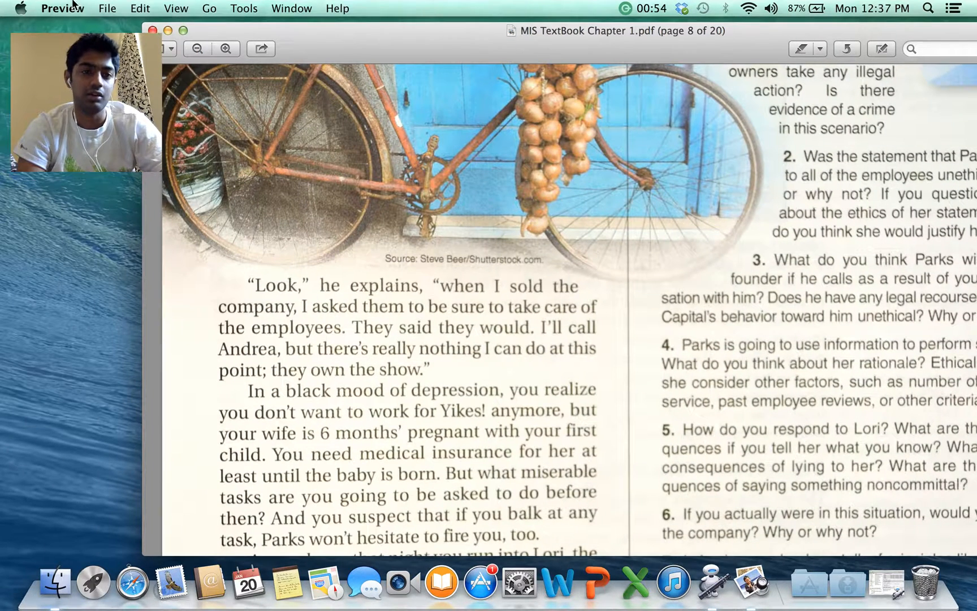
click(62, 8)
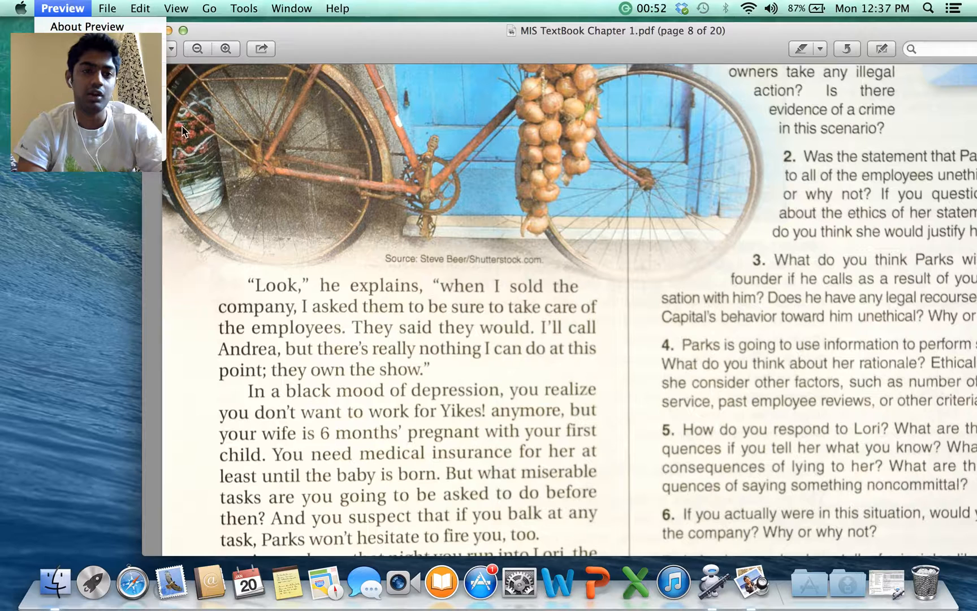
mouse_move(165, 155)
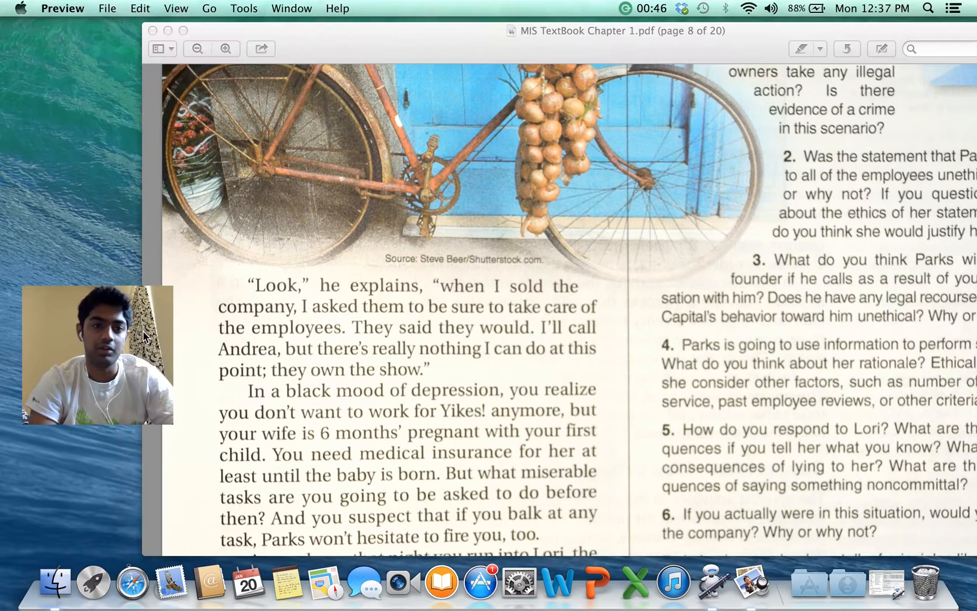
click(62, 8)
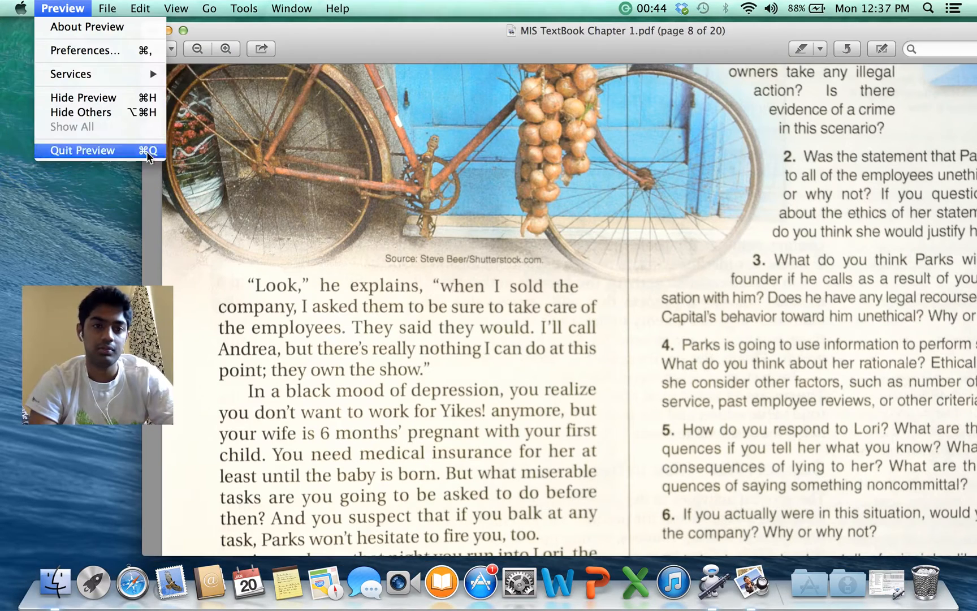